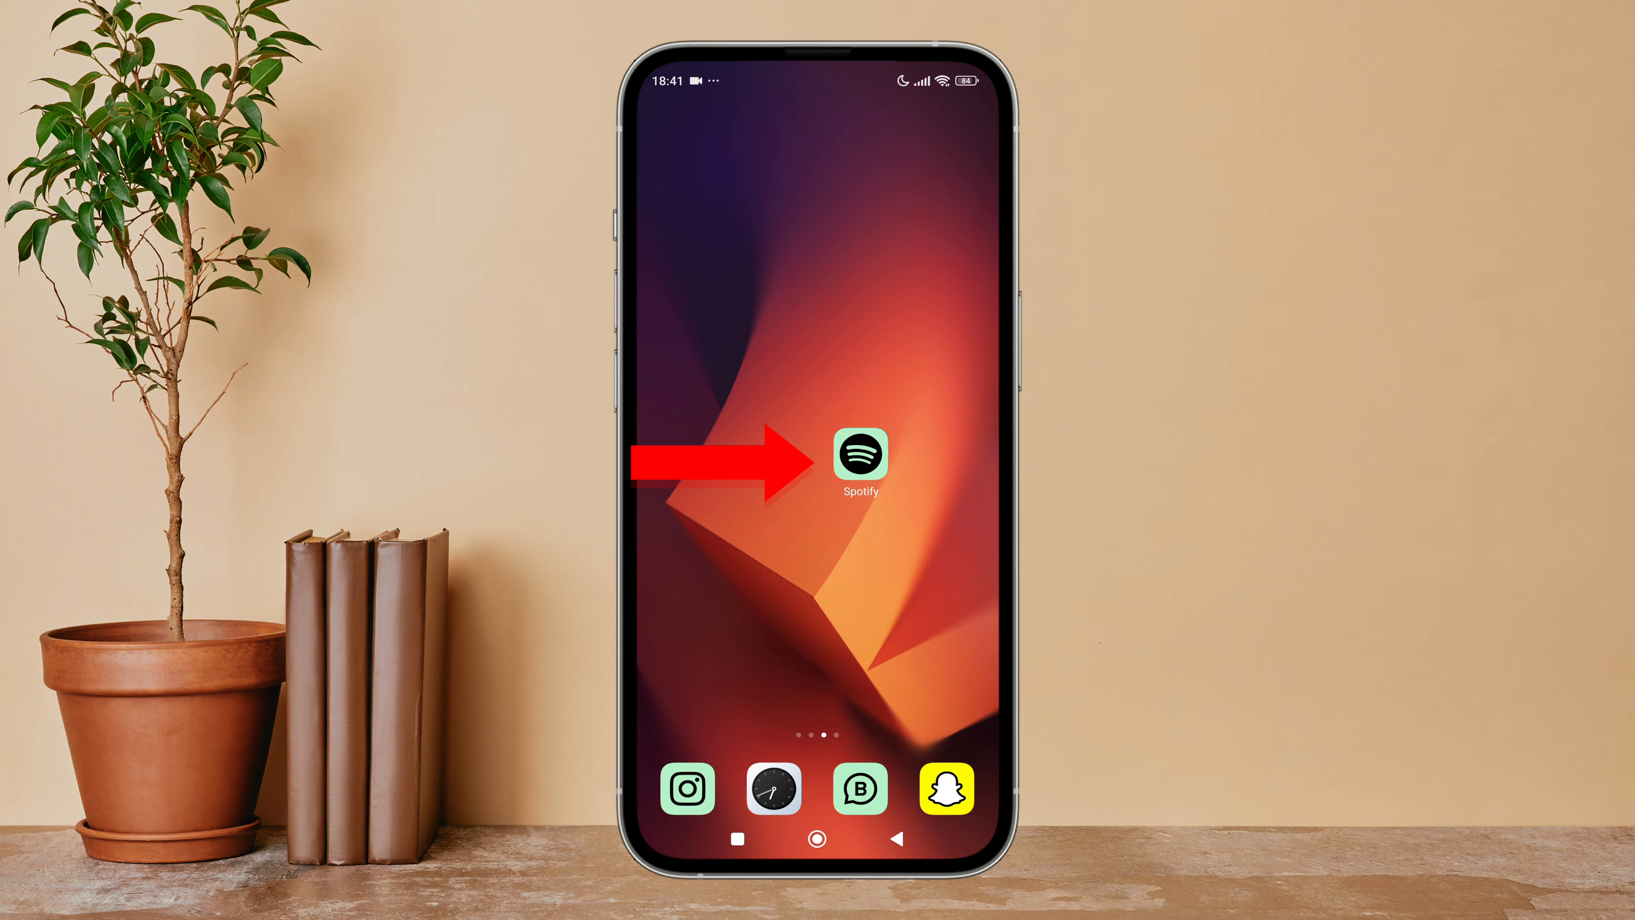
Launch Spotify and reach Settings and privacy from the account menu.
left_click(859, 456)
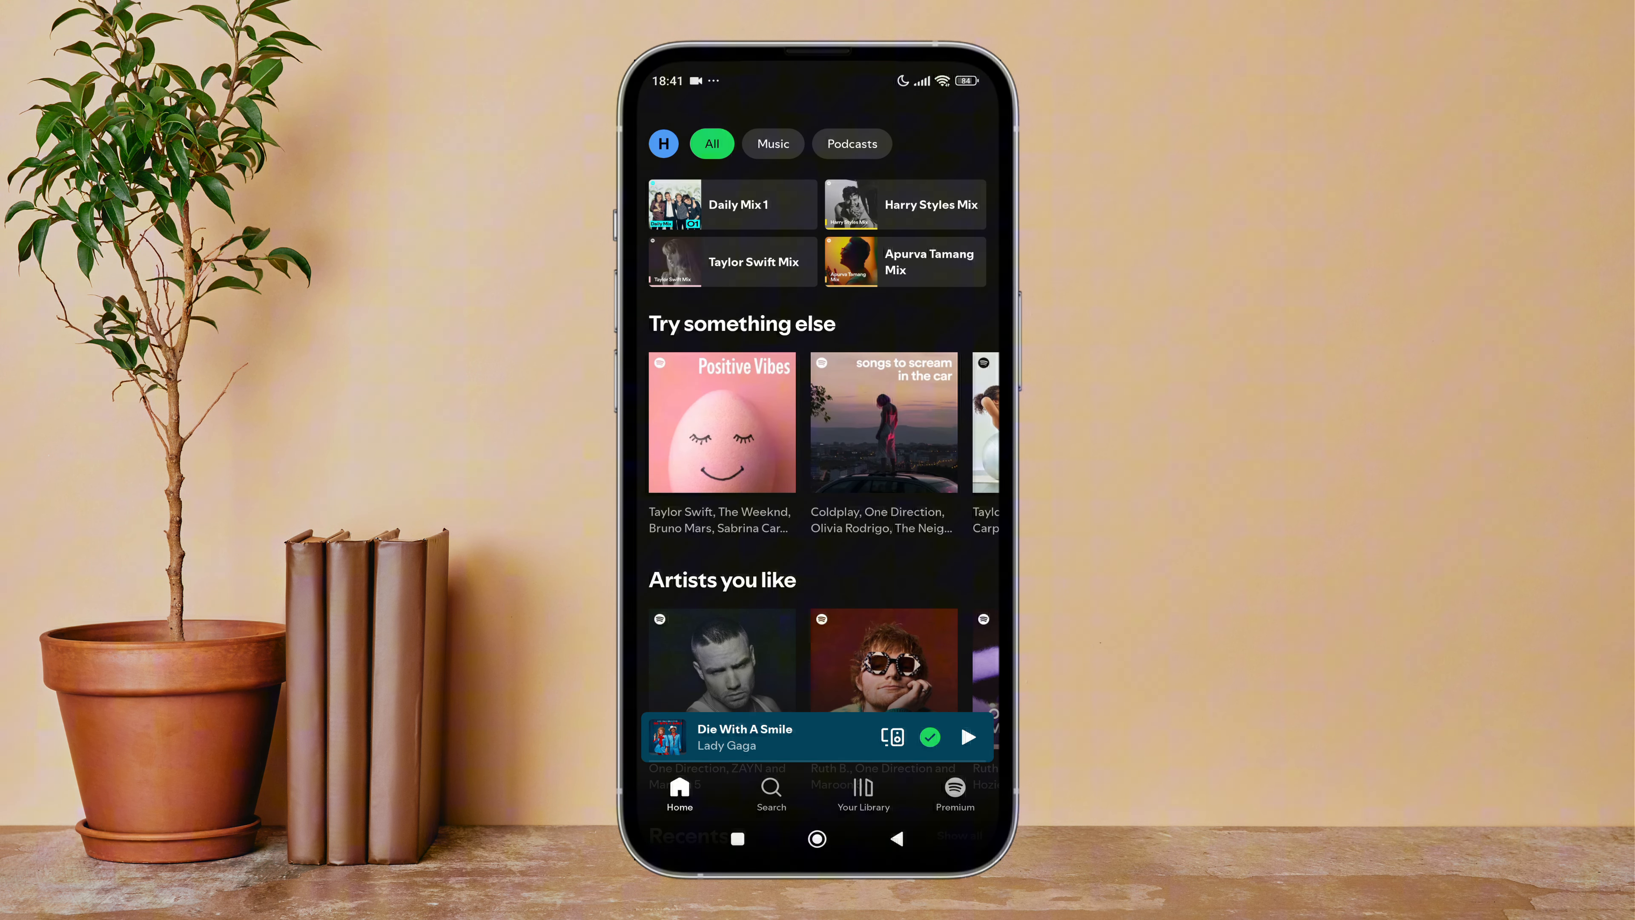
left_click(662, 144)
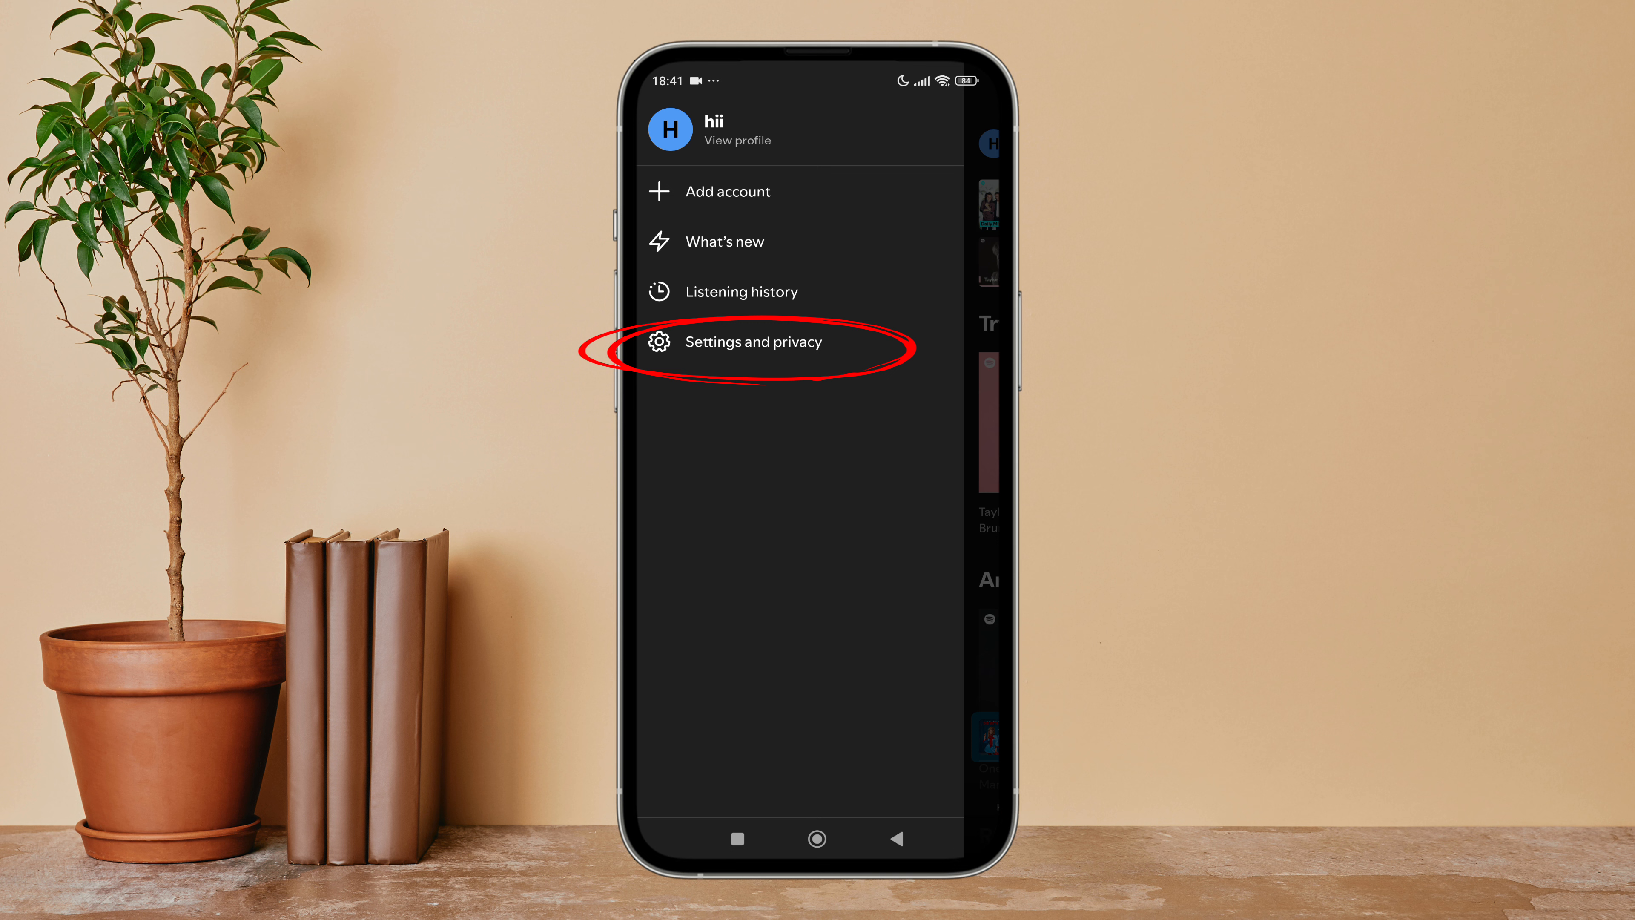
left_click(753, 341)
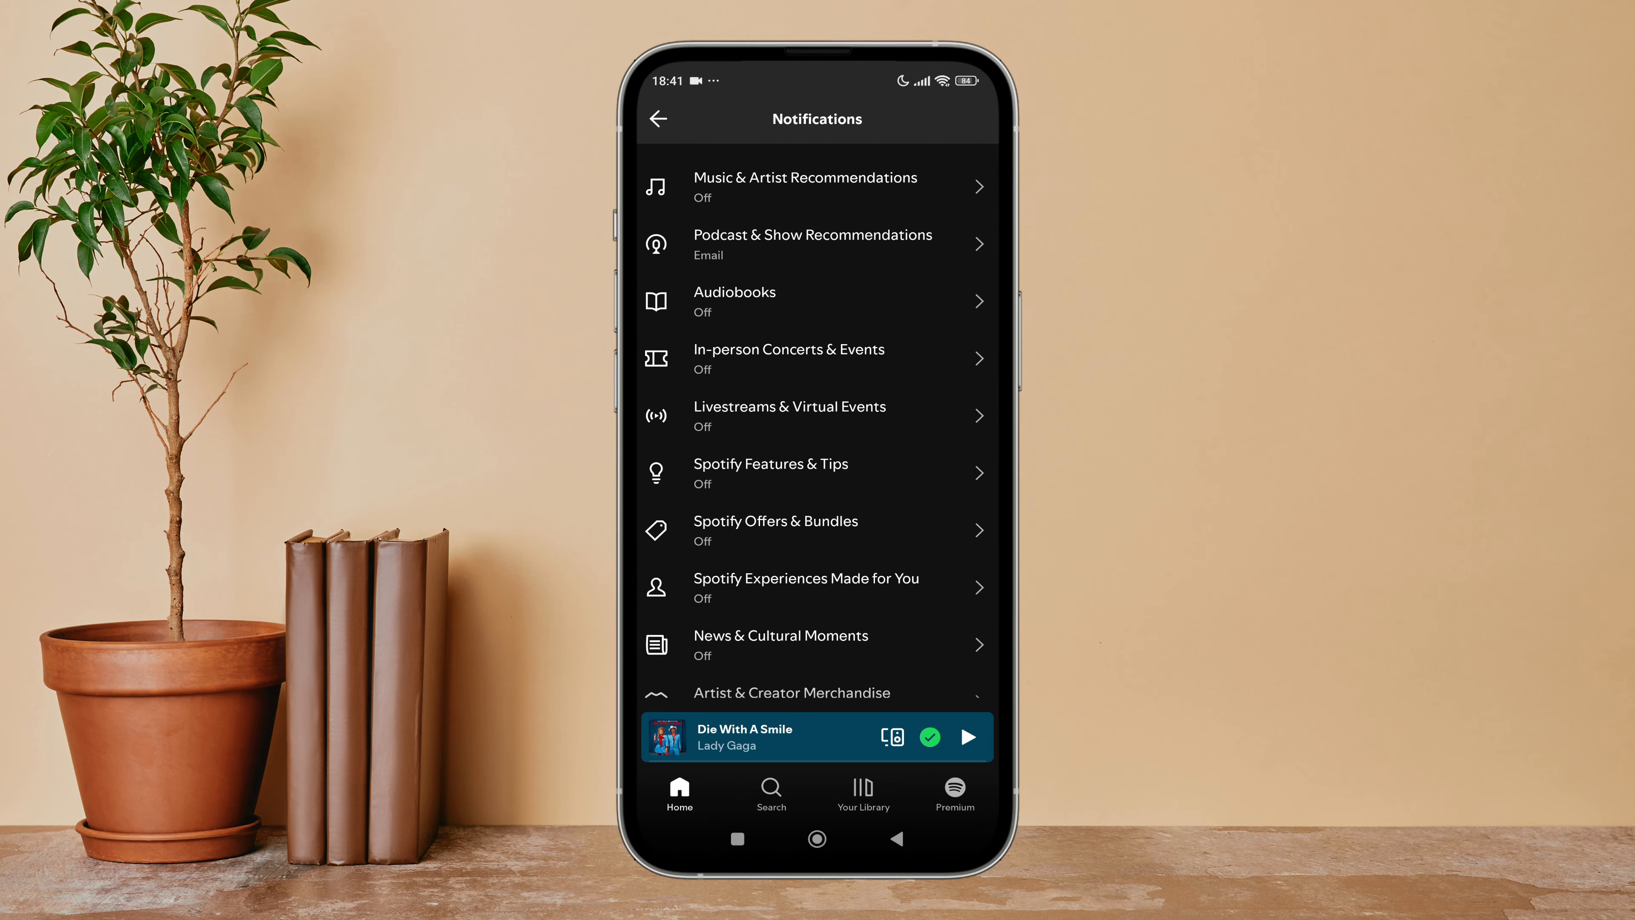
Enter the Podcast & Show Recommendations notification options.
left_click(817, 244)
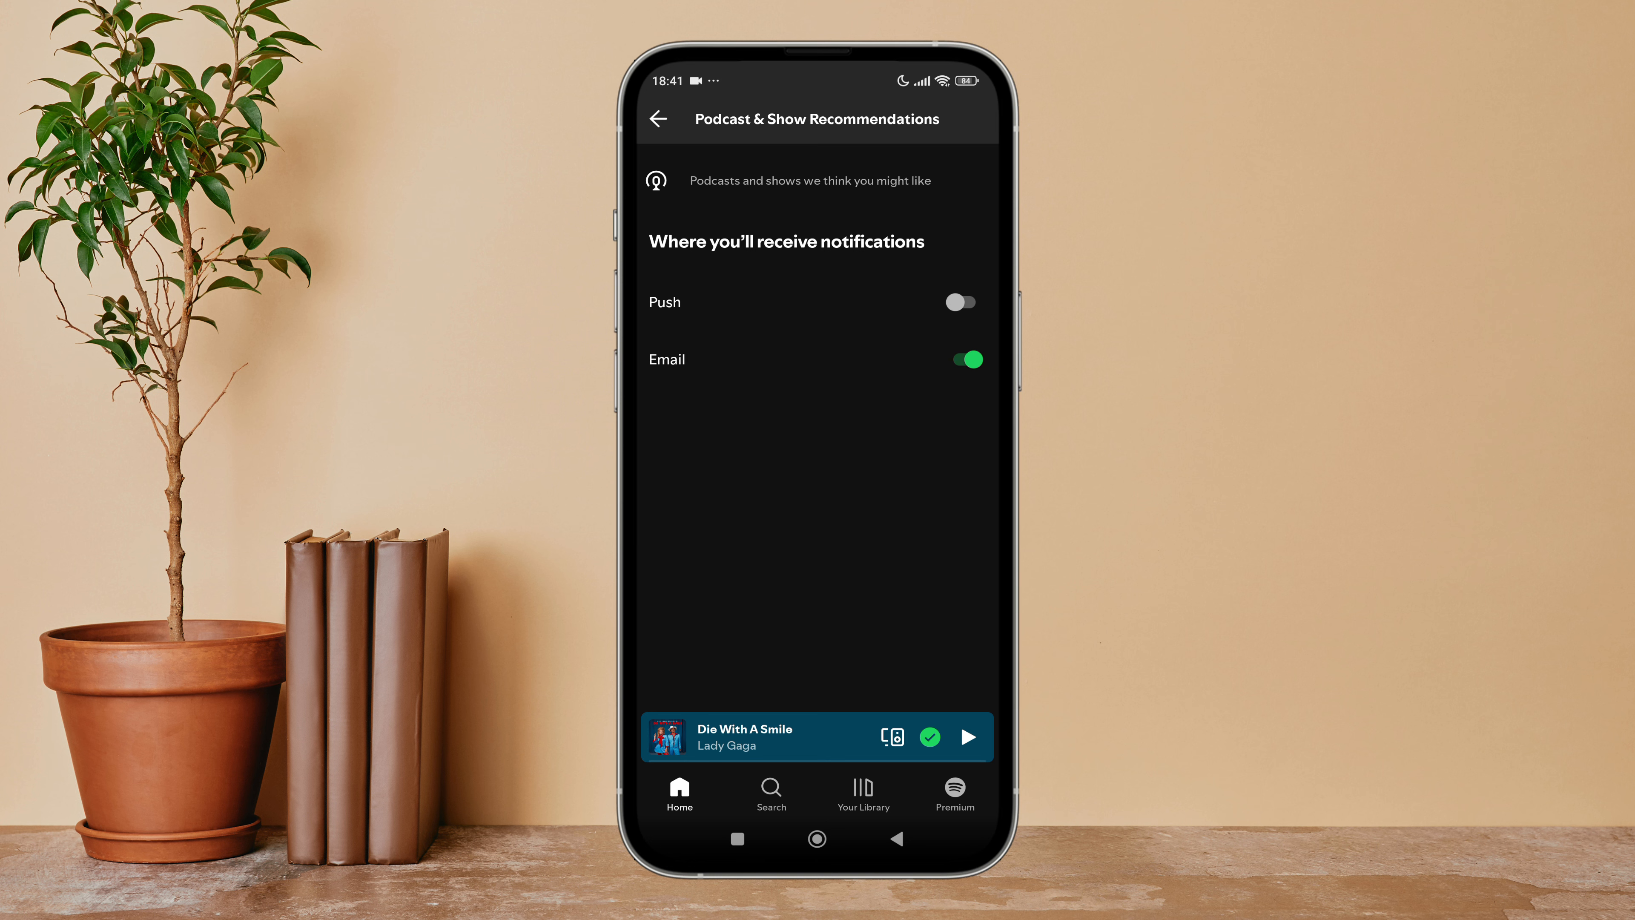
Switch off Email notifications for Podcast & Show Recommendations.
left_click(960, 359)
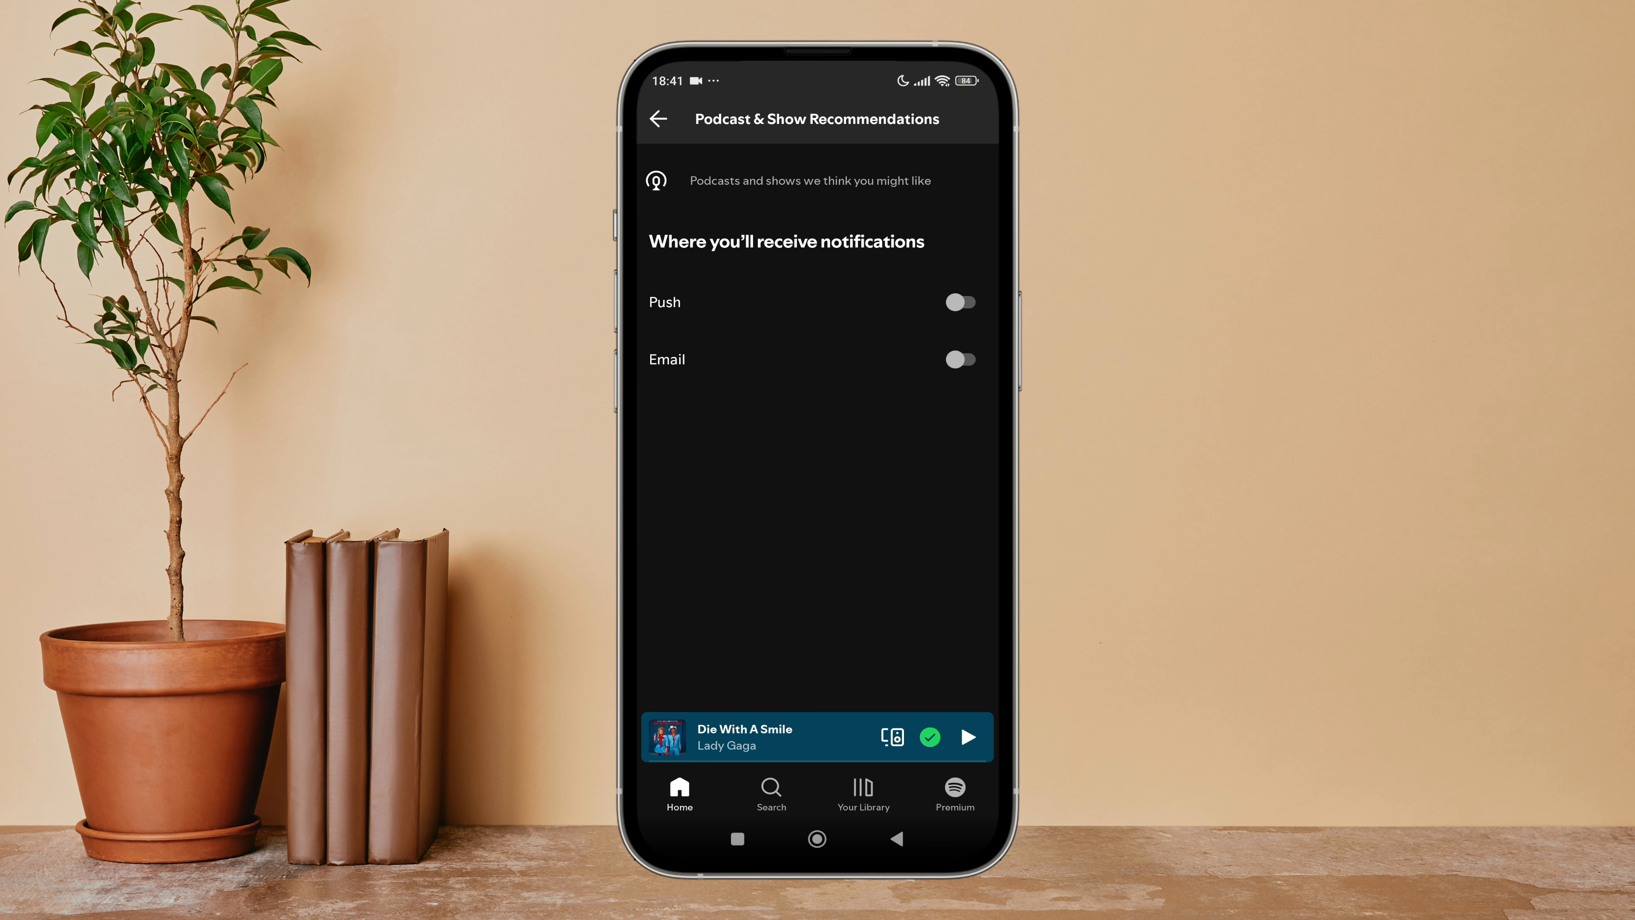